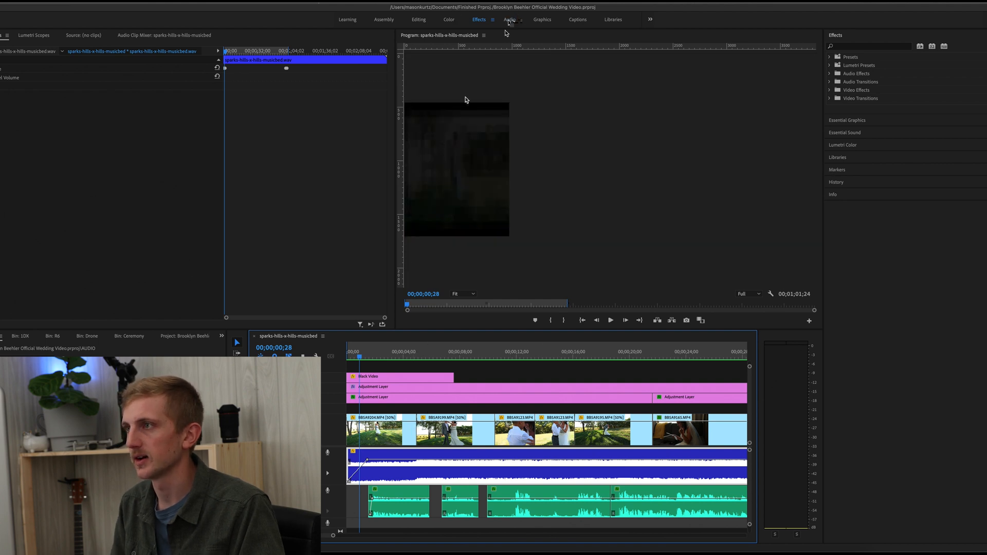
Step: Switch to the Audio workspace to show the music clip's Balanced Background Music preset
left_click(510, 19)
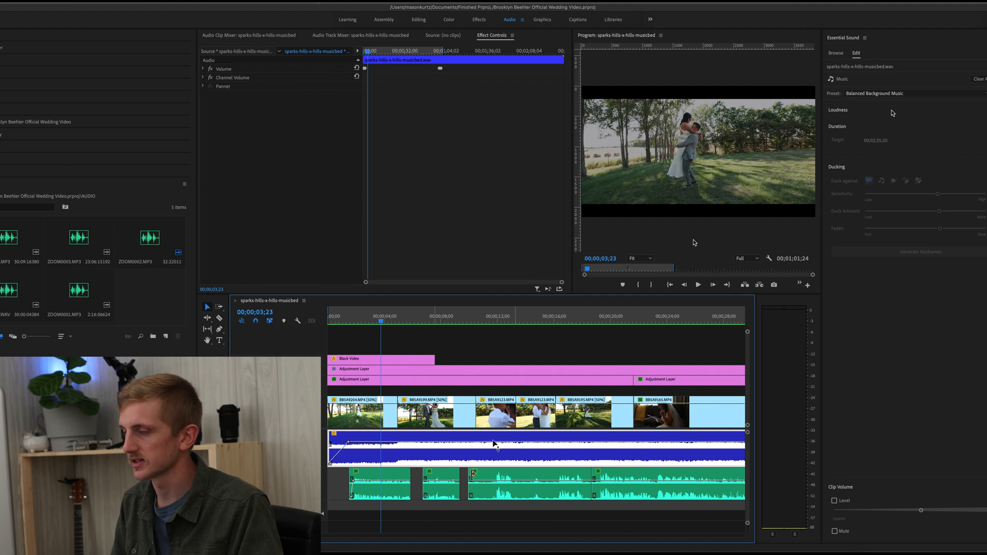
mouse_move(686, 314)
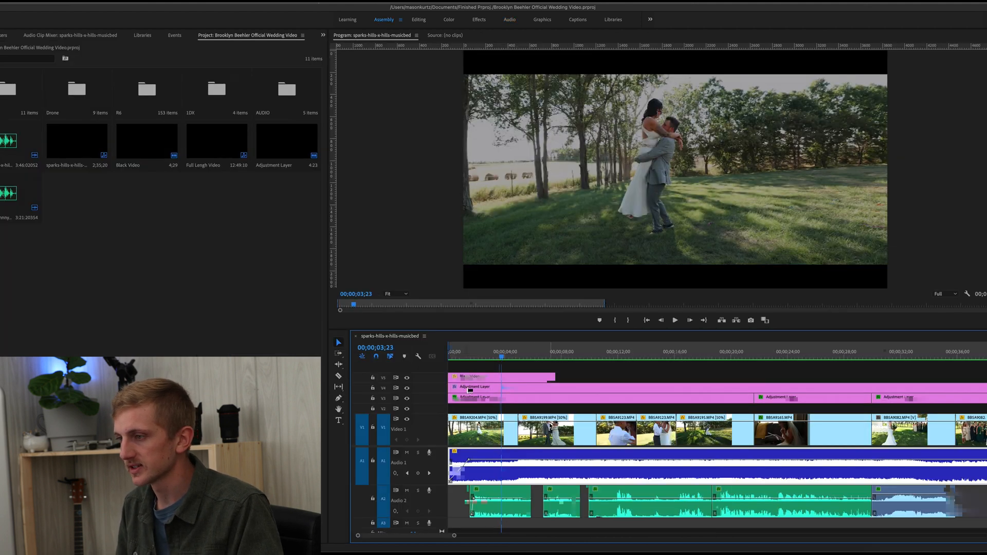
scroll("right", 3)
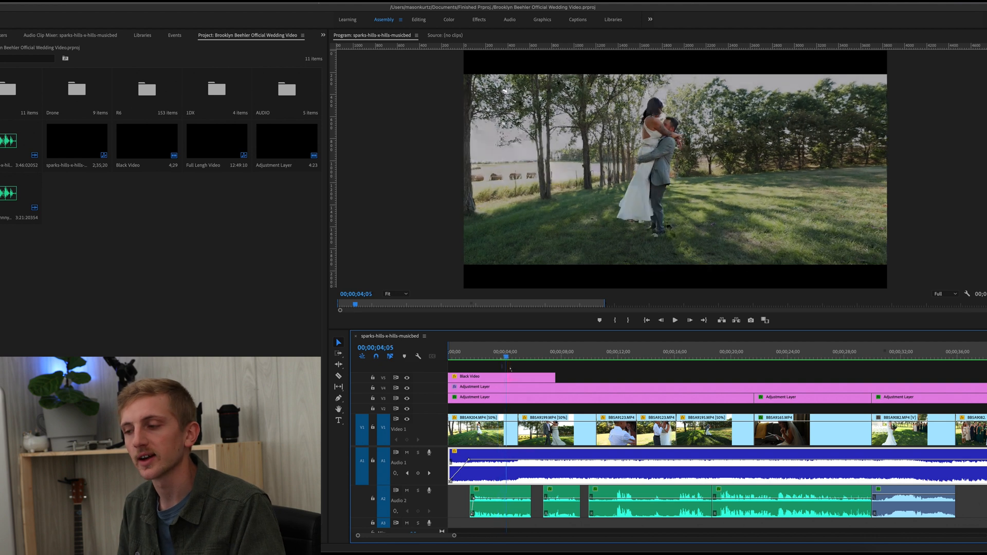
left_click(529, 351)
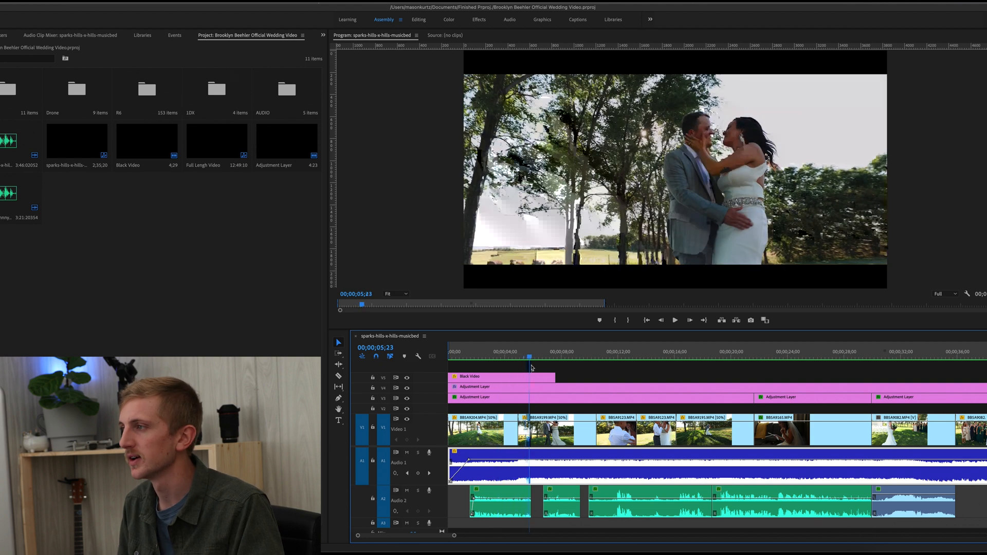
left_click(507, 358)
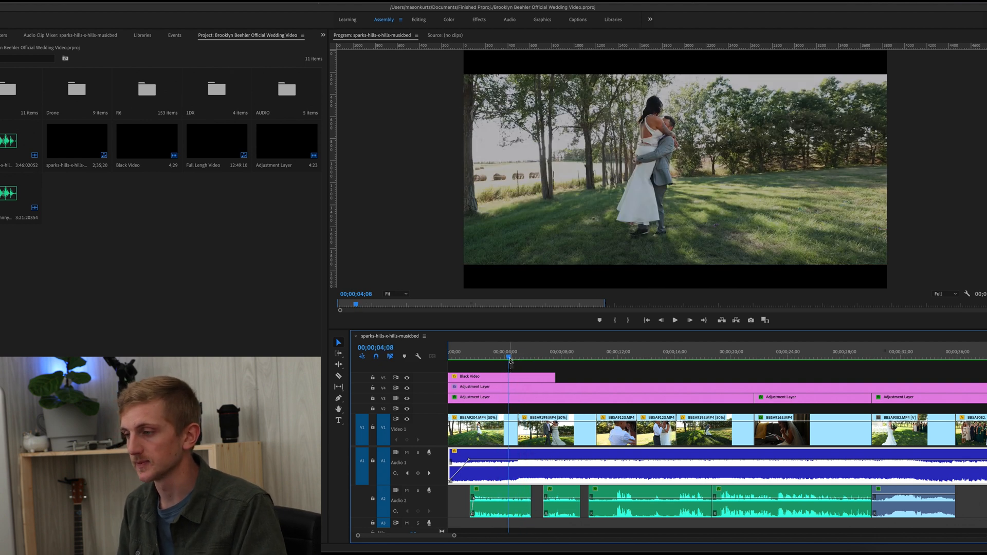
left_click(498, 361)
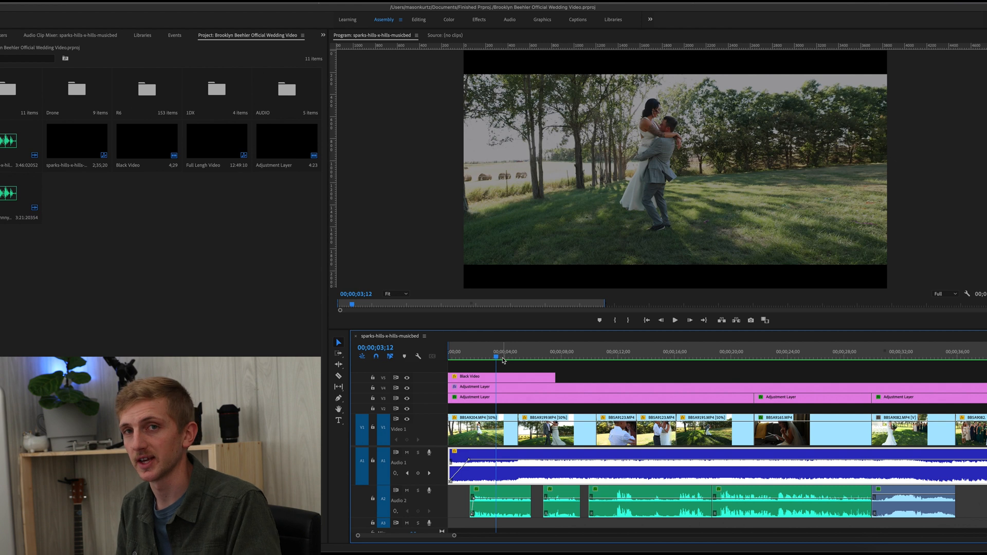
left_click(449, 358)
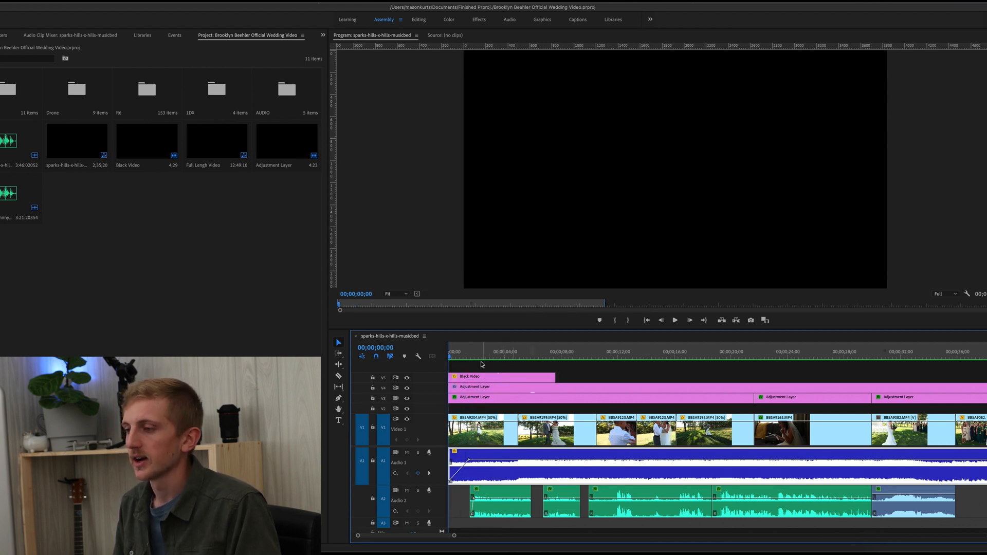
Step: Create a 3840×2160 Black Video item in the project bin, then return to the Editing workspace
right_click(181, 237)
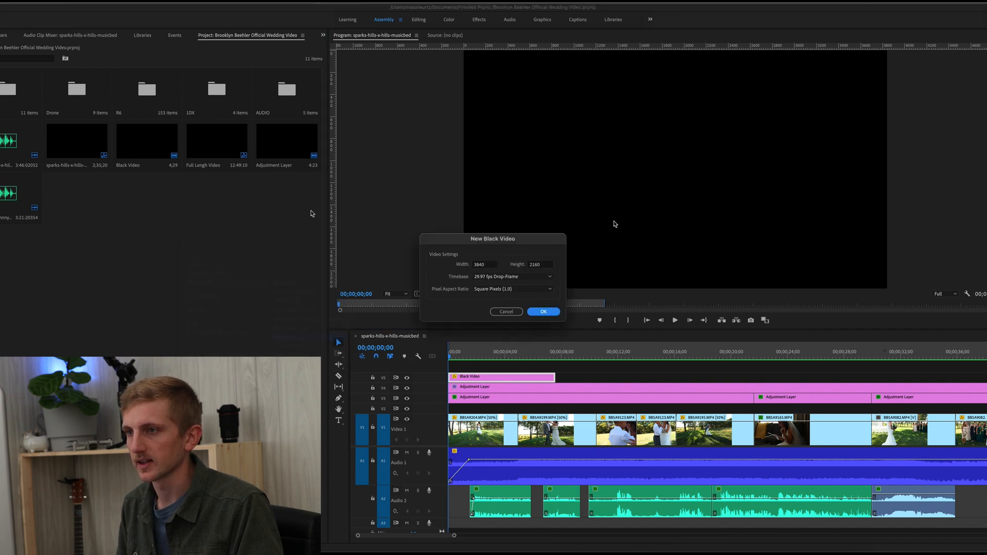
left_click(543, 312)
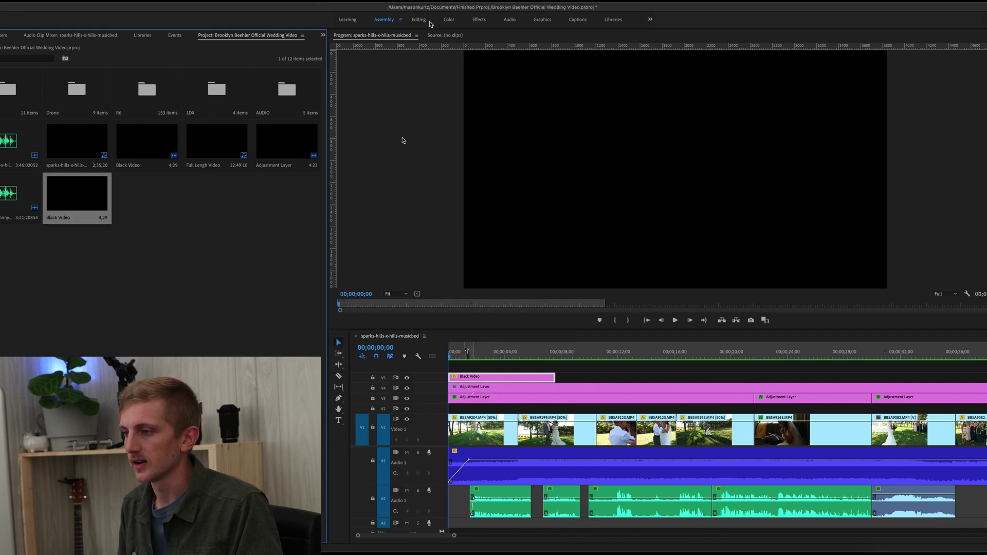
left_click(415, 20)
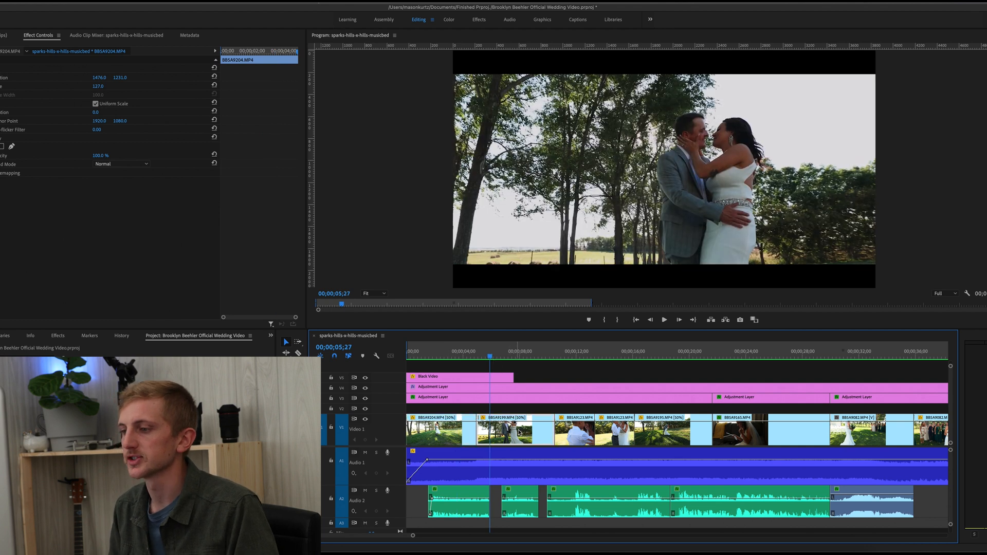
Step: Scrub through the faded-in opening, lifting shot and kissing close-up, checking each clip's effect settings
left_click(444, 354)
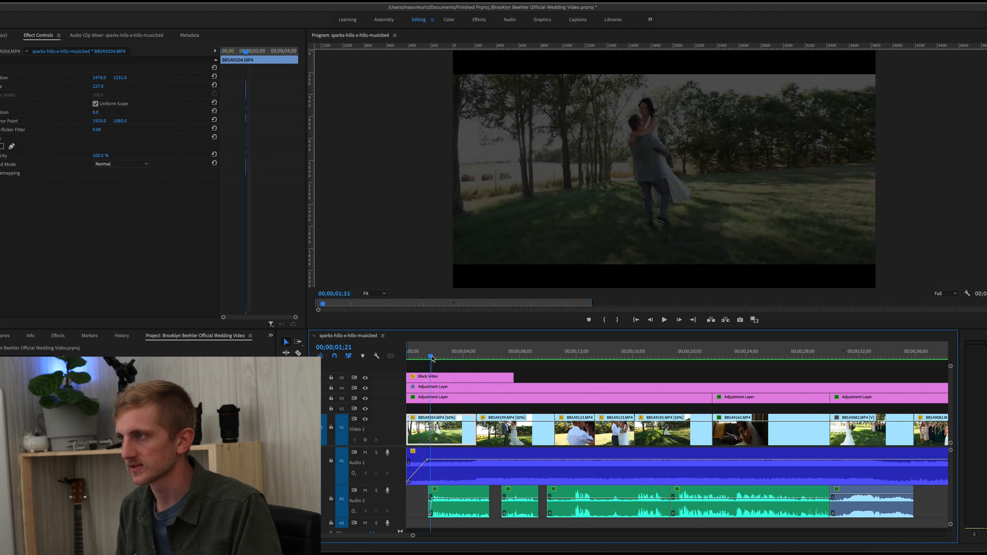
left_click(461, 357)
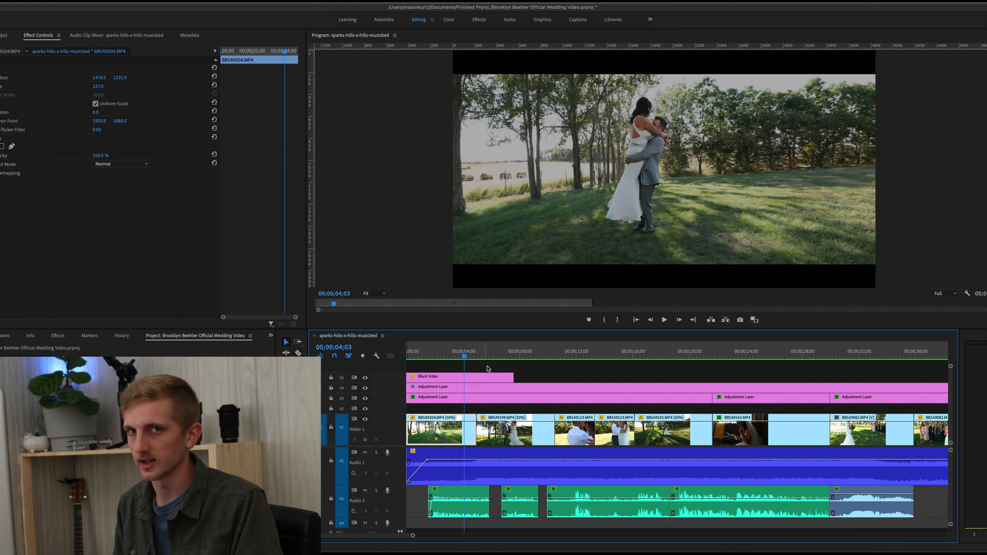
left_click(446, 355)
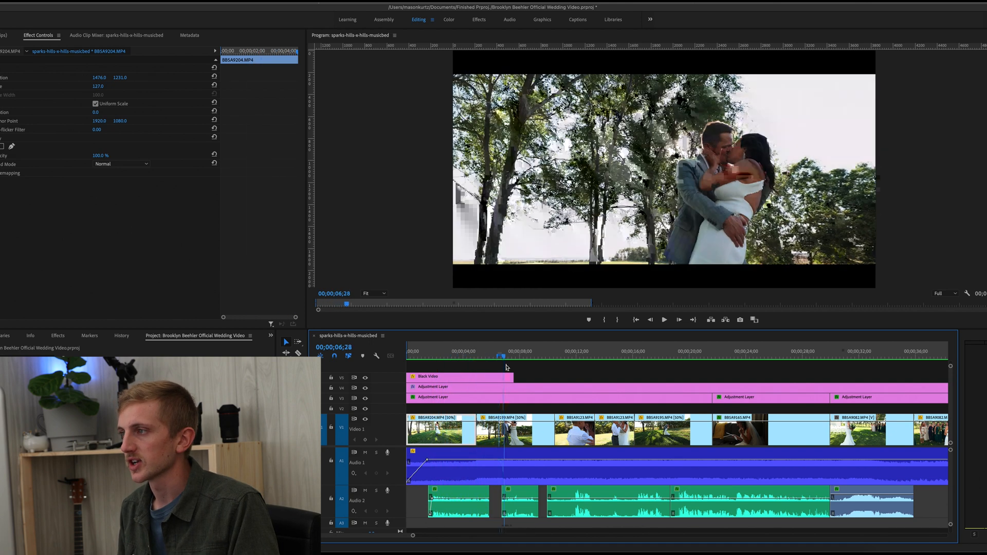
left_click(502, 355)
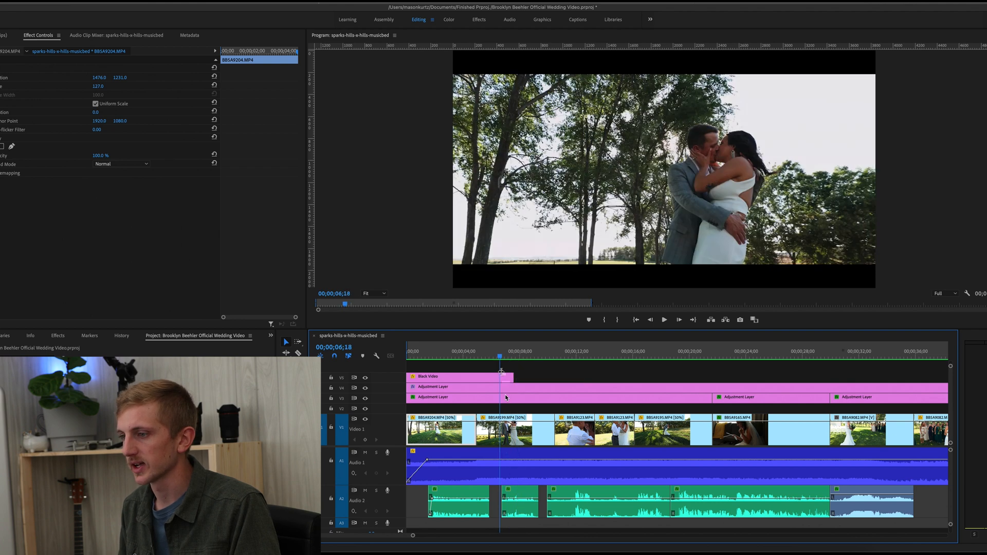
left_click(466, 351)
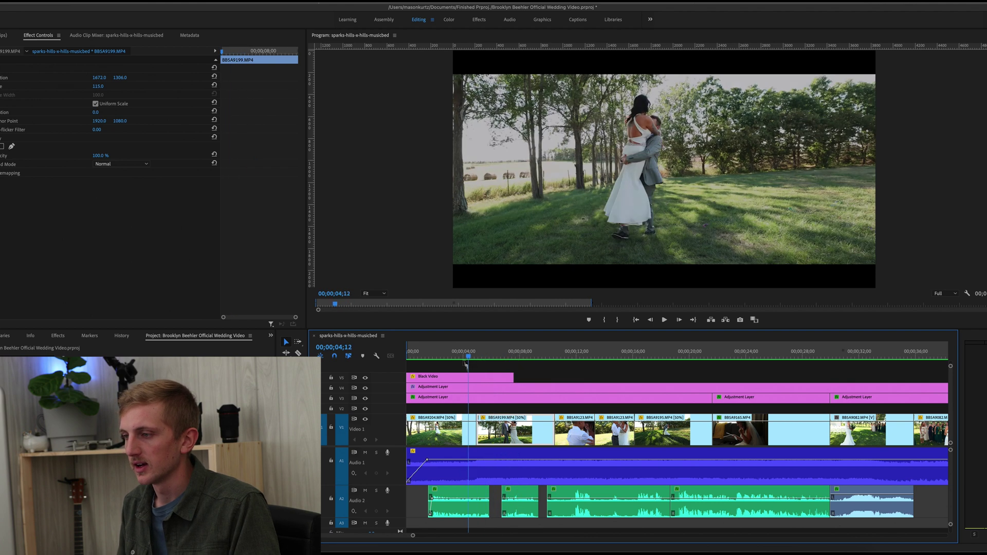
left_click(446, 356)
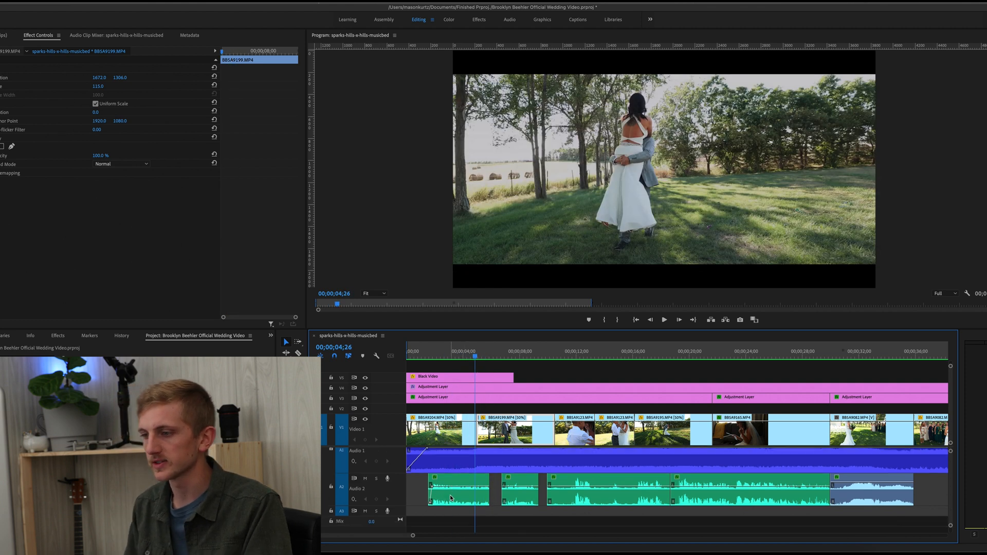
left_click(454, 490)
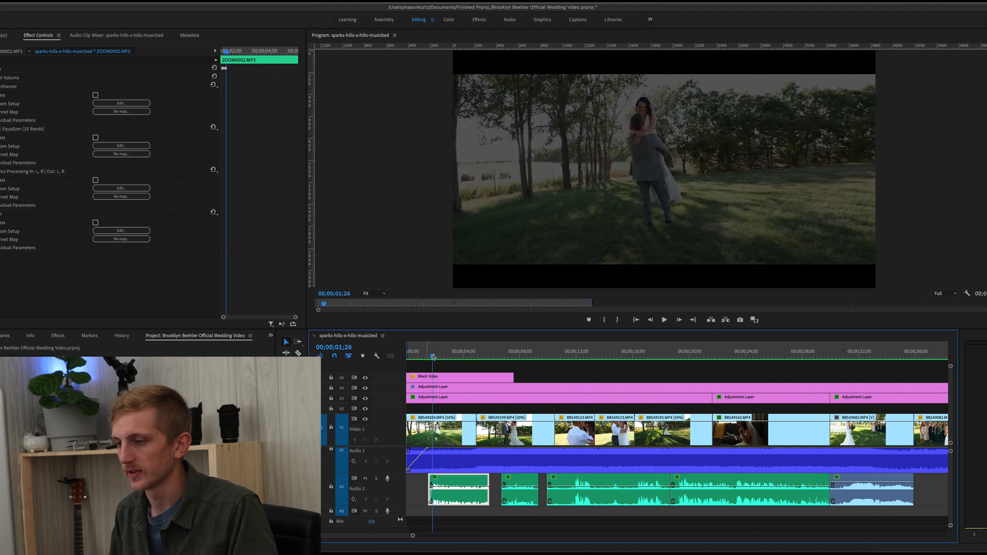
left_click(459, 357)
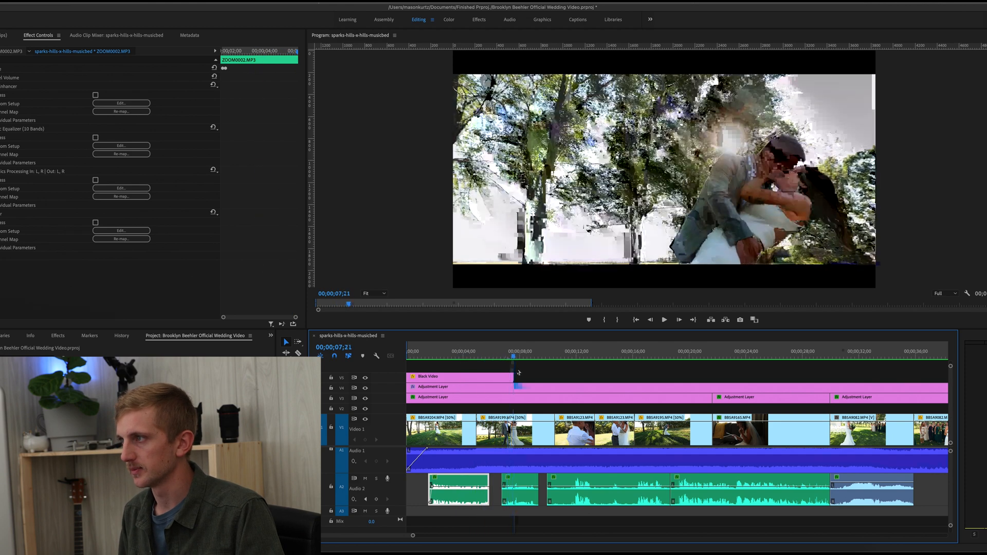
left_click(641, 351)
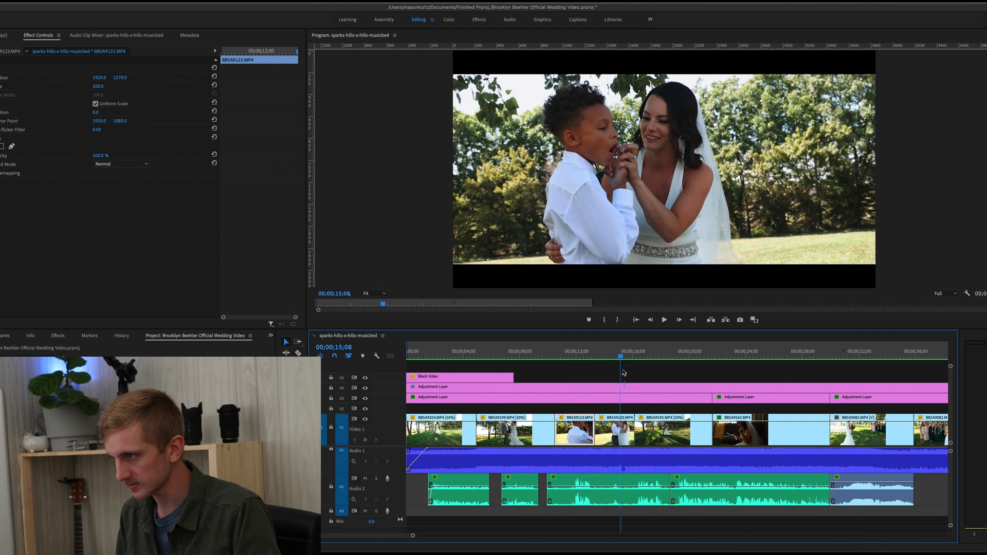
left_click(605, 496)
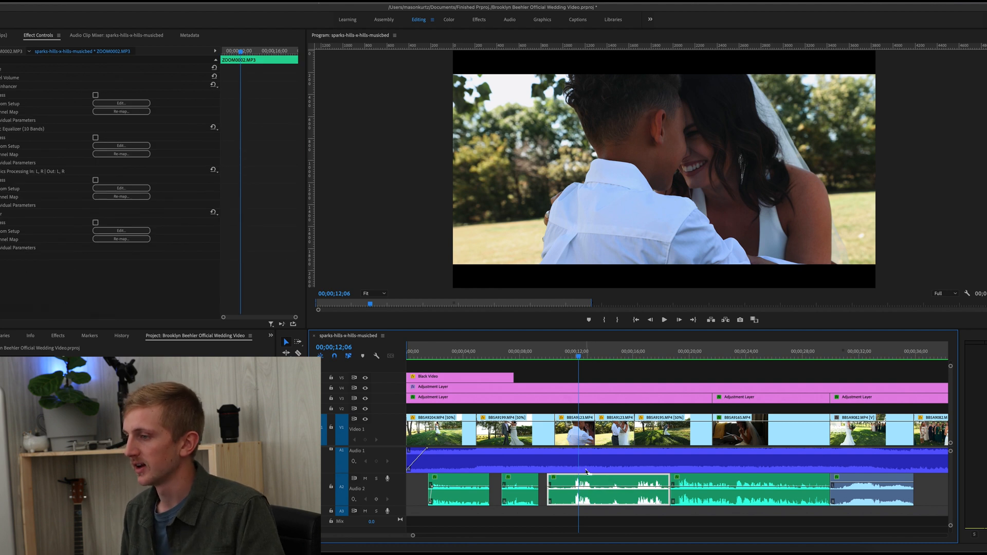
left_click(573, 431)
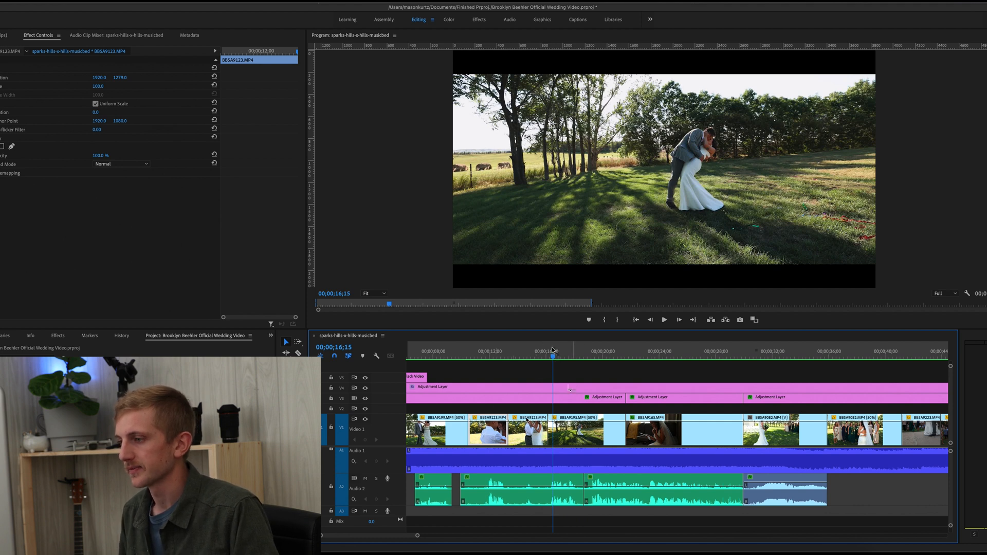
left_click(664, 320)
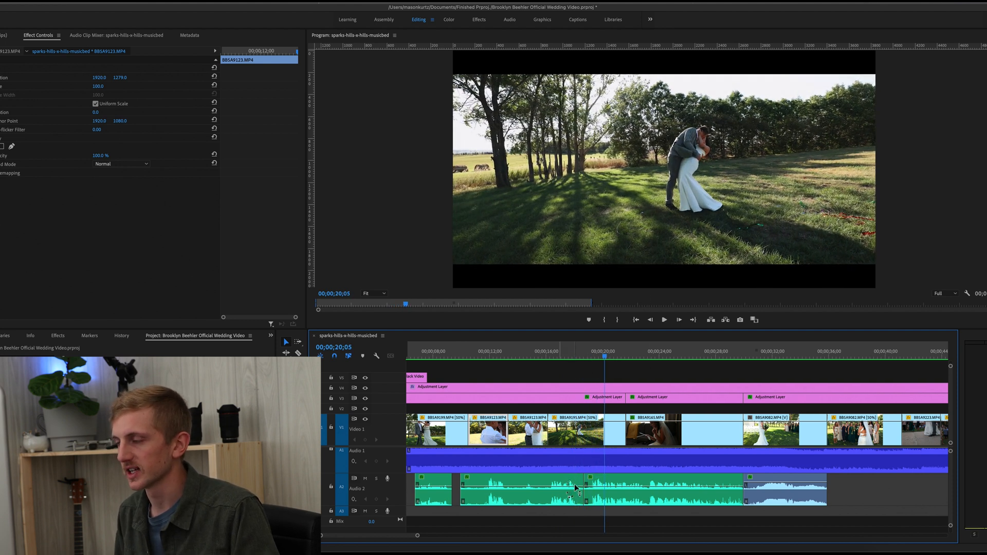
left_click(664, 320)
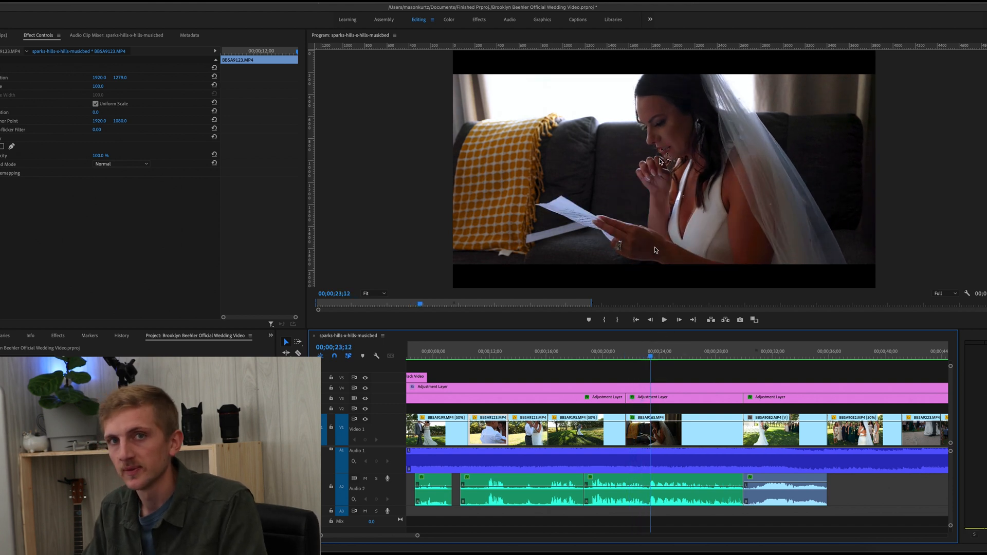
left_click(664, 320)
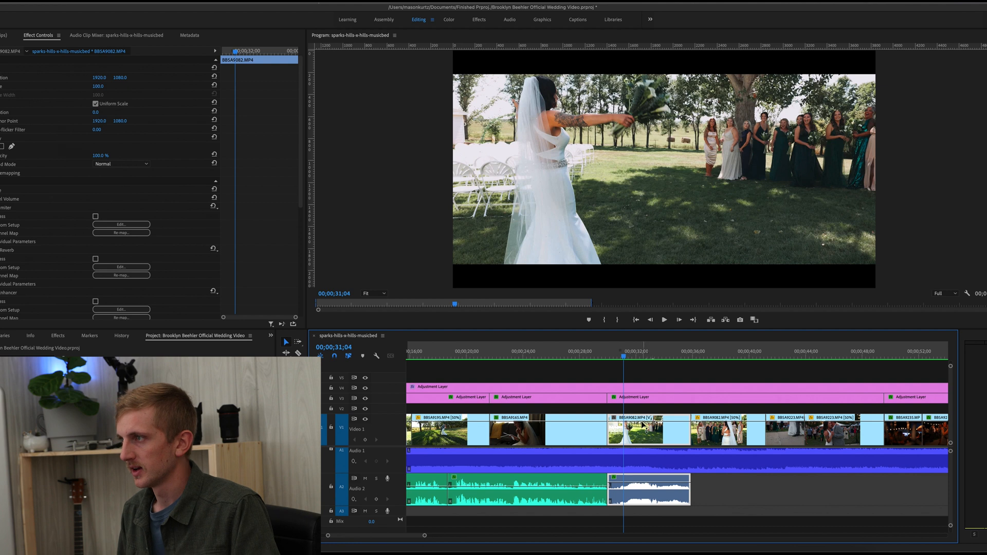
mouse_move(665, 419)
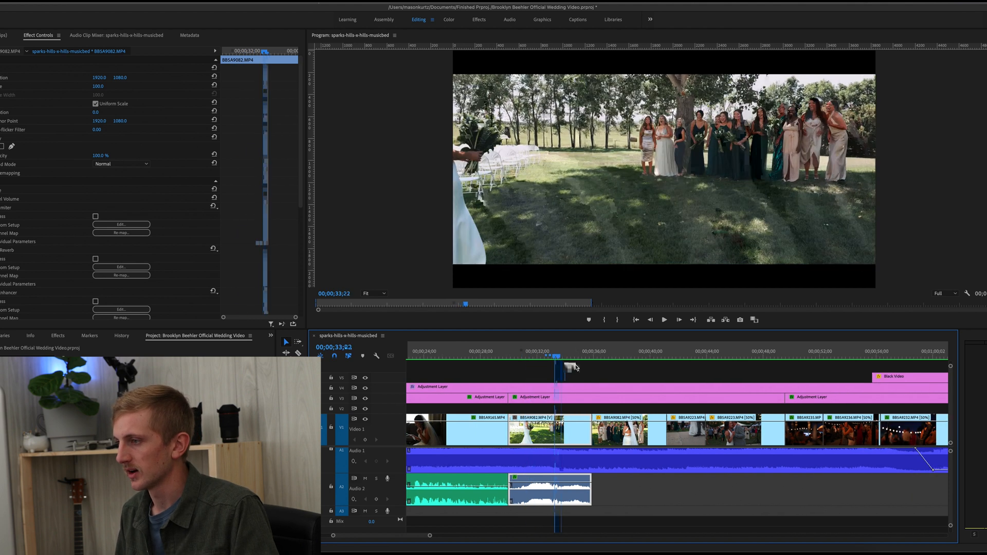
left_click(664, 319)
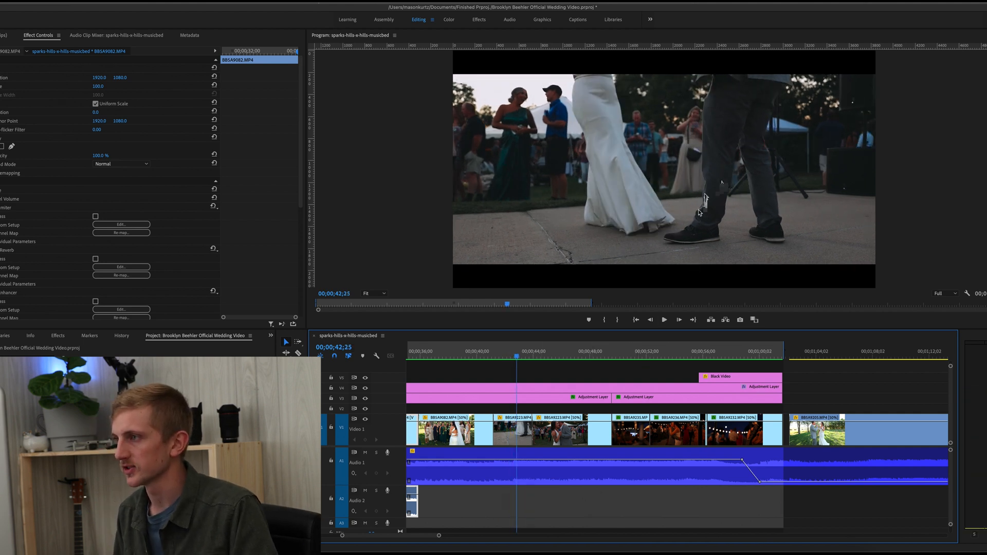
left_click(664, 320)
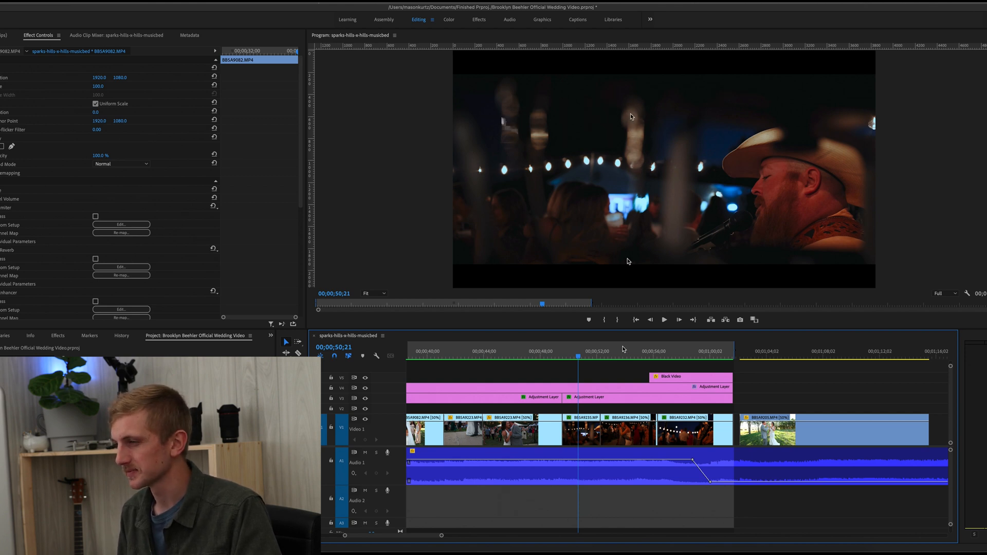
left_click(664, 320)
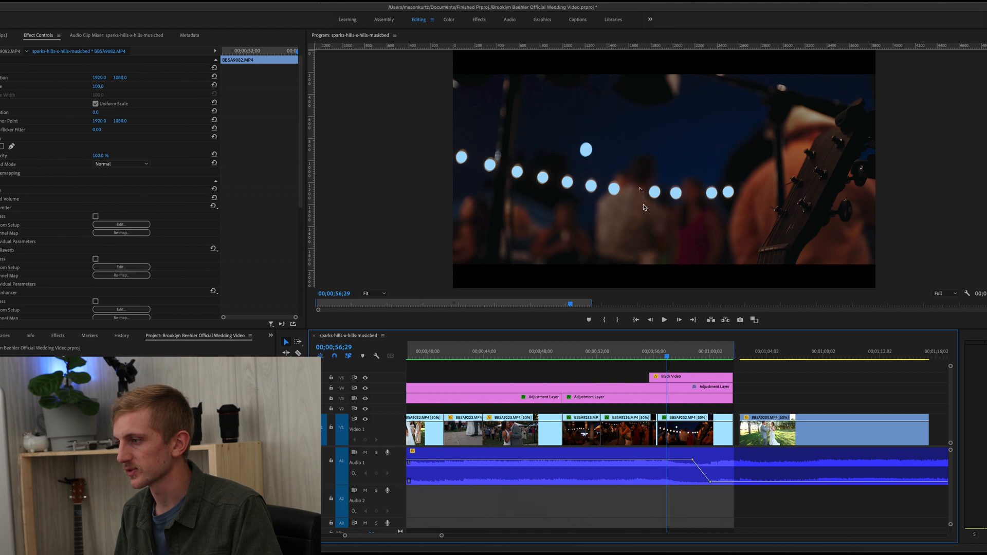
left_click(664, 319)
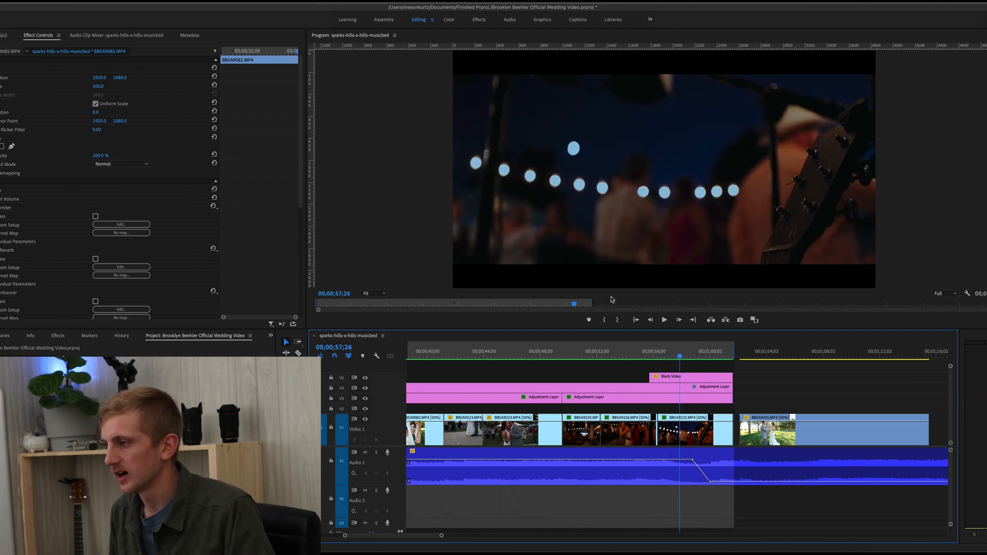
left_click(664, 320)
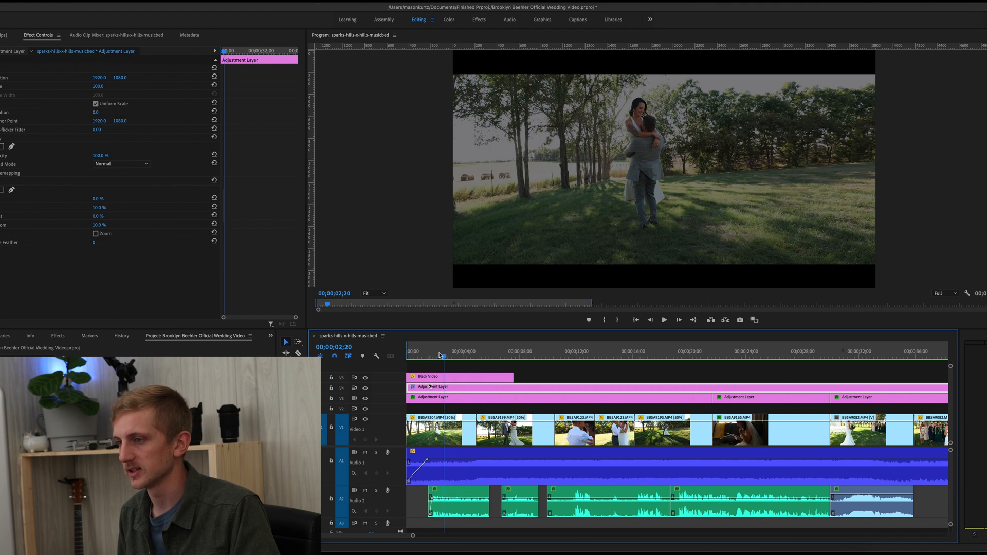
Step: Review the opening lift and kiss shots with the Adjustment Layer's Crop values showing in Effect Controls
left_click(424, 353)
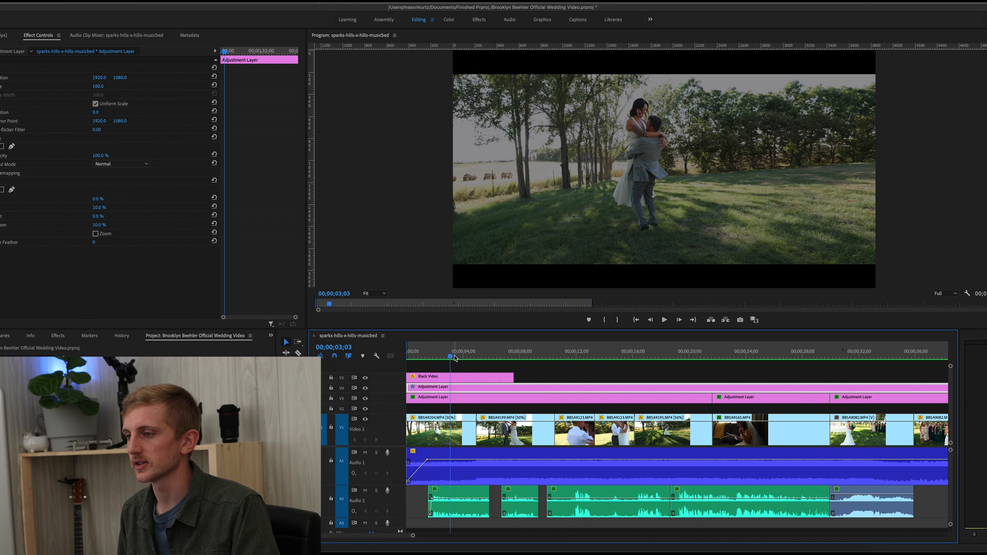
left_click(489, 356)
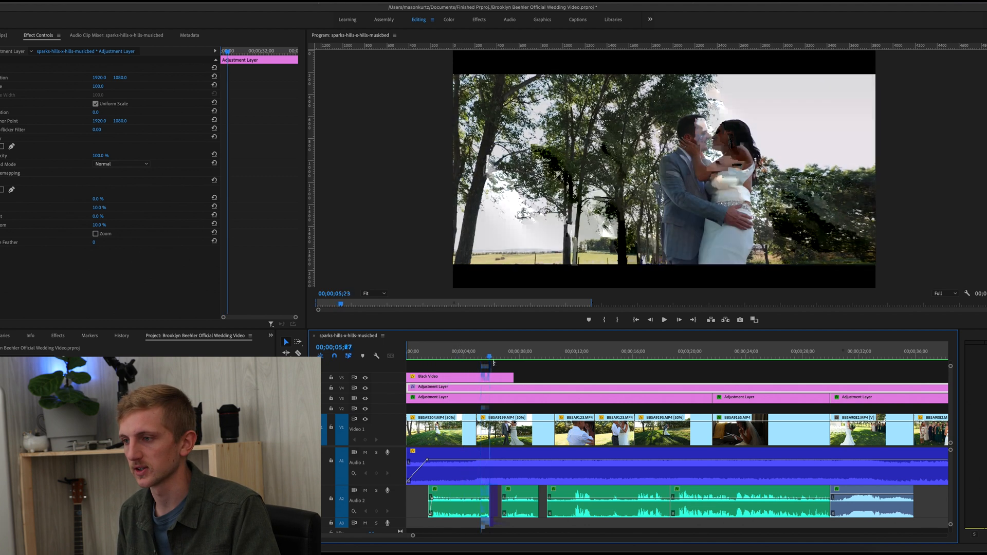
left_click(432, 356)
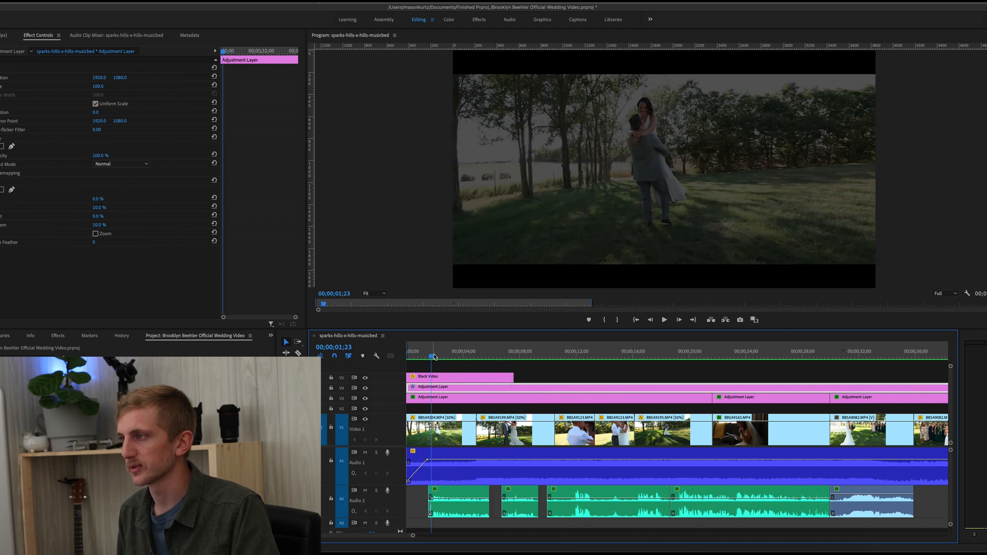
left_click(488, 355)
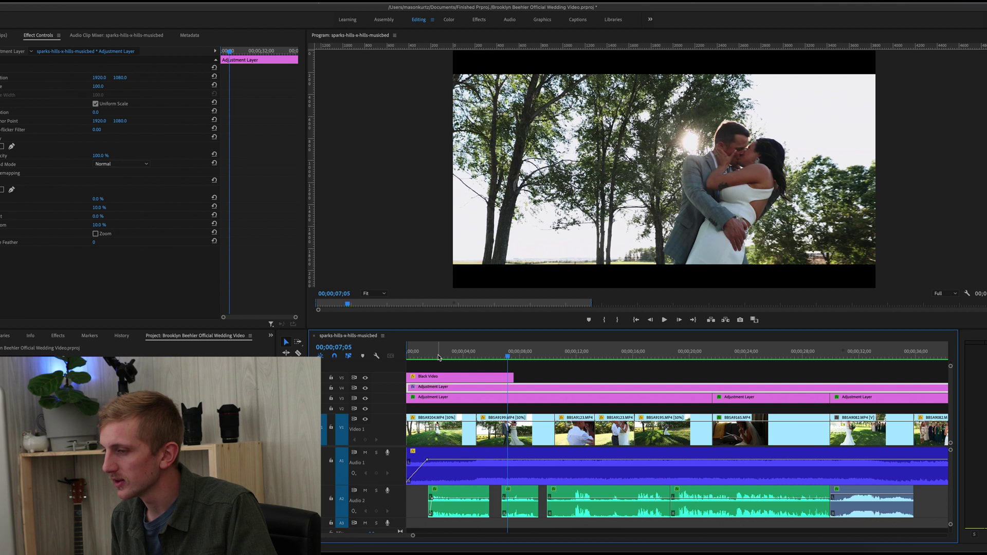
left_click(438, 356)
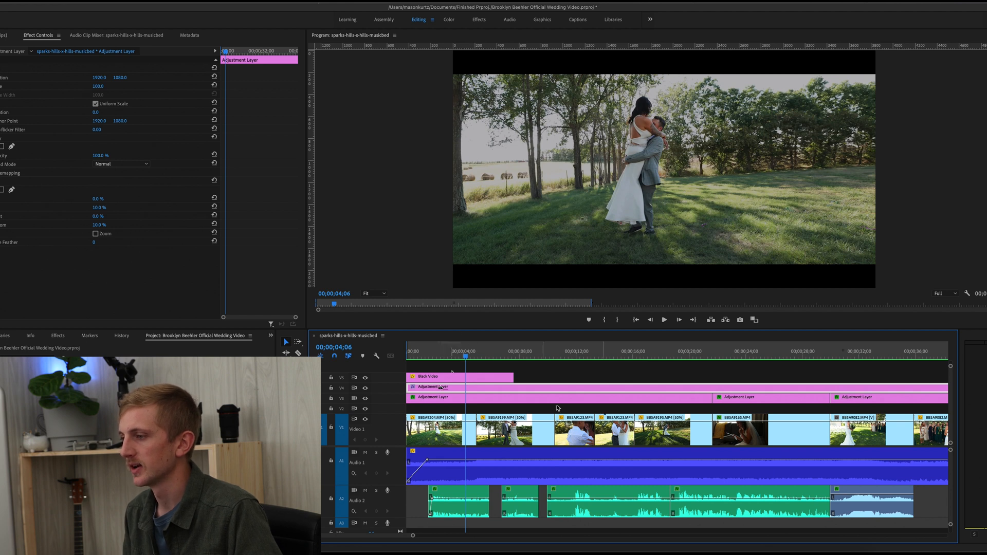
scroll("right", 3)
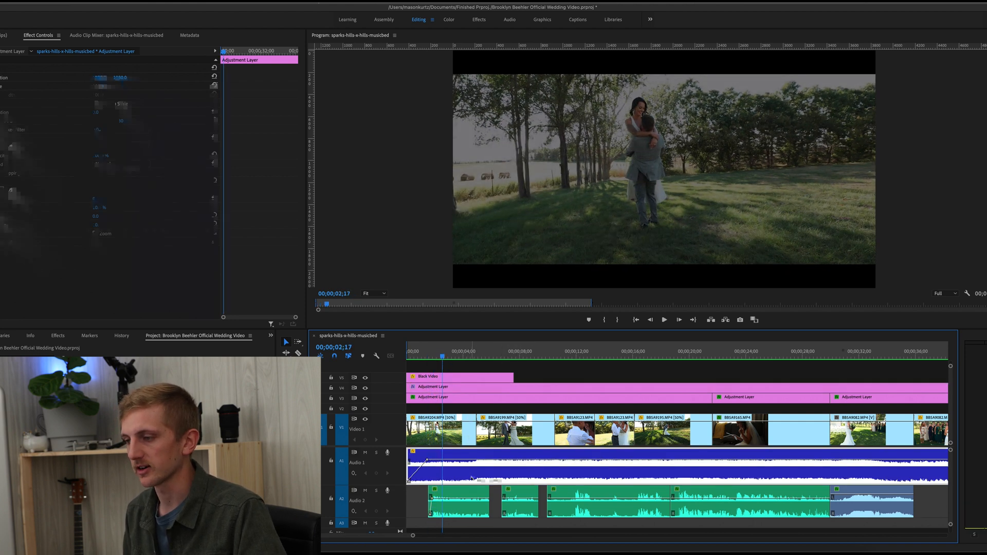
Step: Select the ZOOM0002.MP3 voice-note clip so Essential Sound shows its Dialogue / Balanced Female Voice preset
left_click(462, 505)
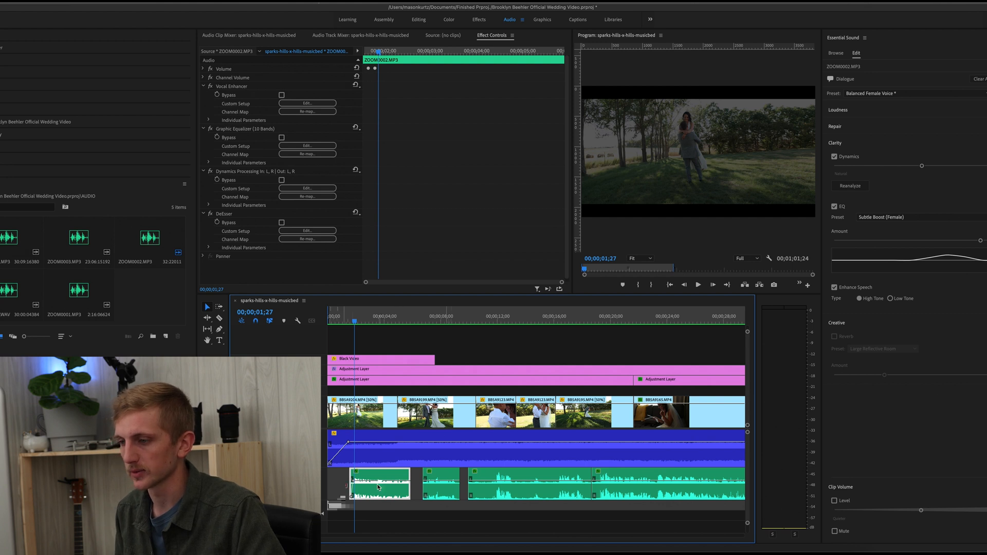
Step: Select the BBSA9082.MP4 bouquet-toss clip to show its Make Distant, Vocal Presence and Warm Voice presets
right_click(378, 487)
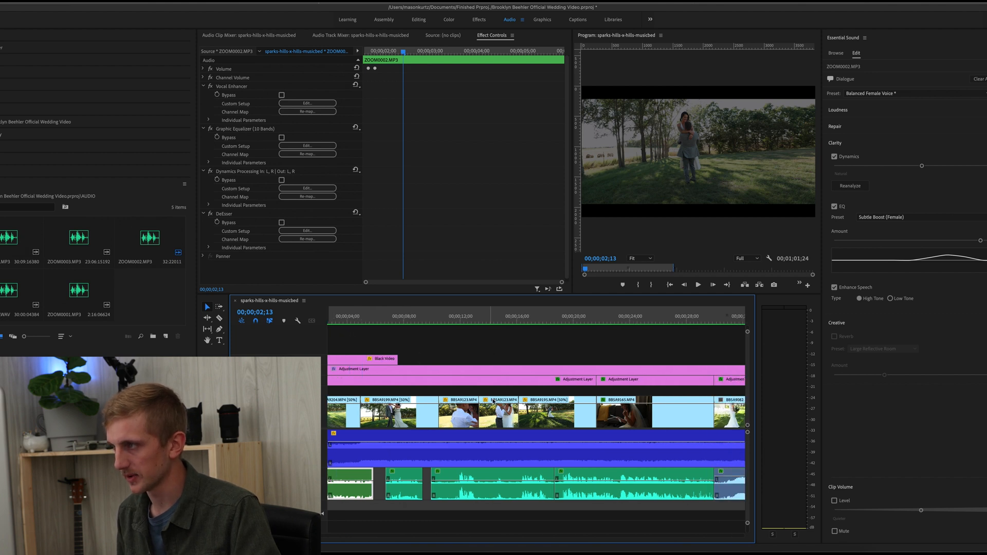
left_click(605, 323)
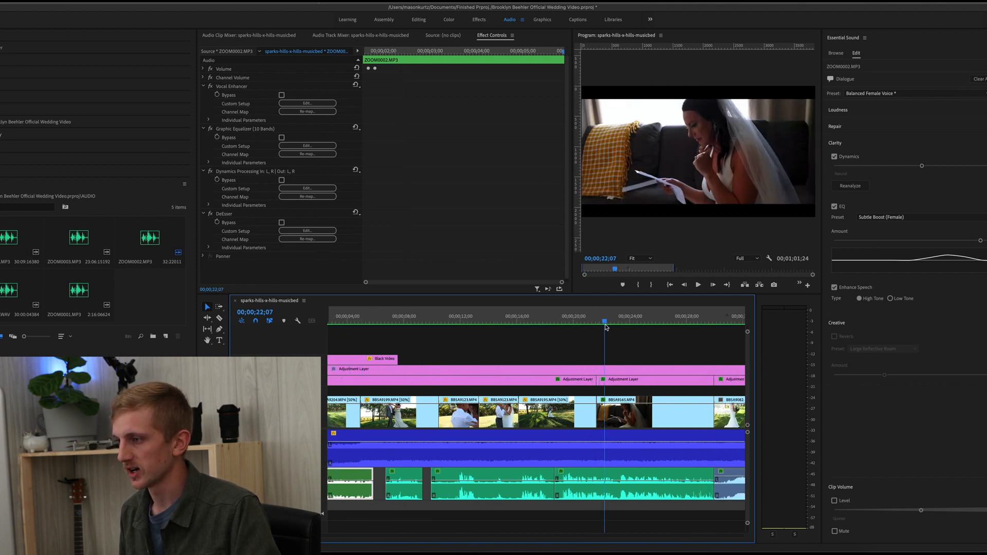
left_click(628, 413)
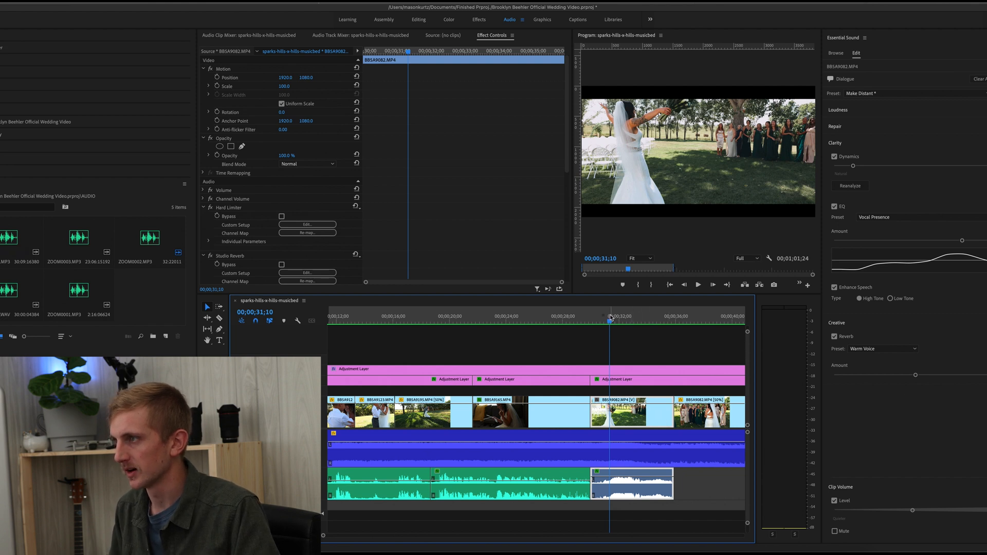
left_click(629, 317)
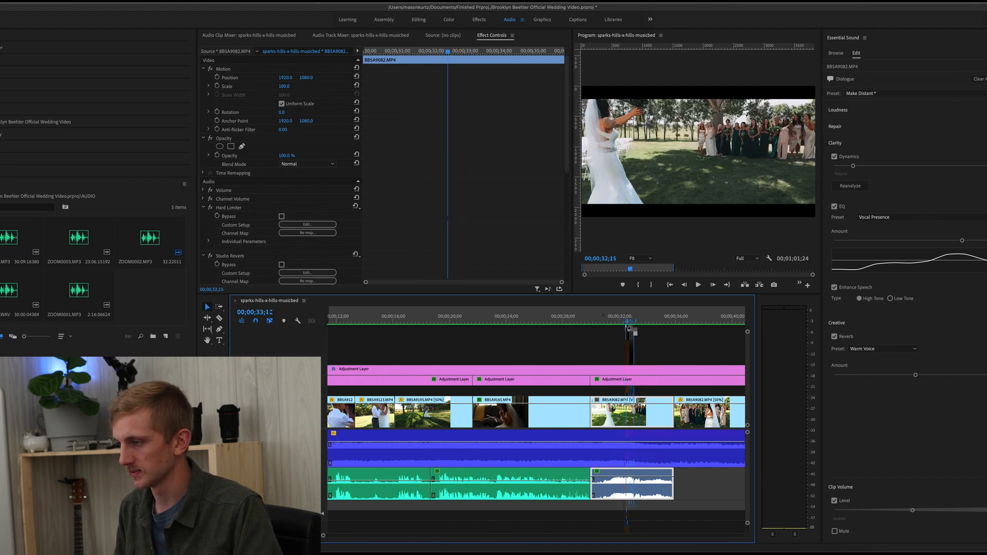